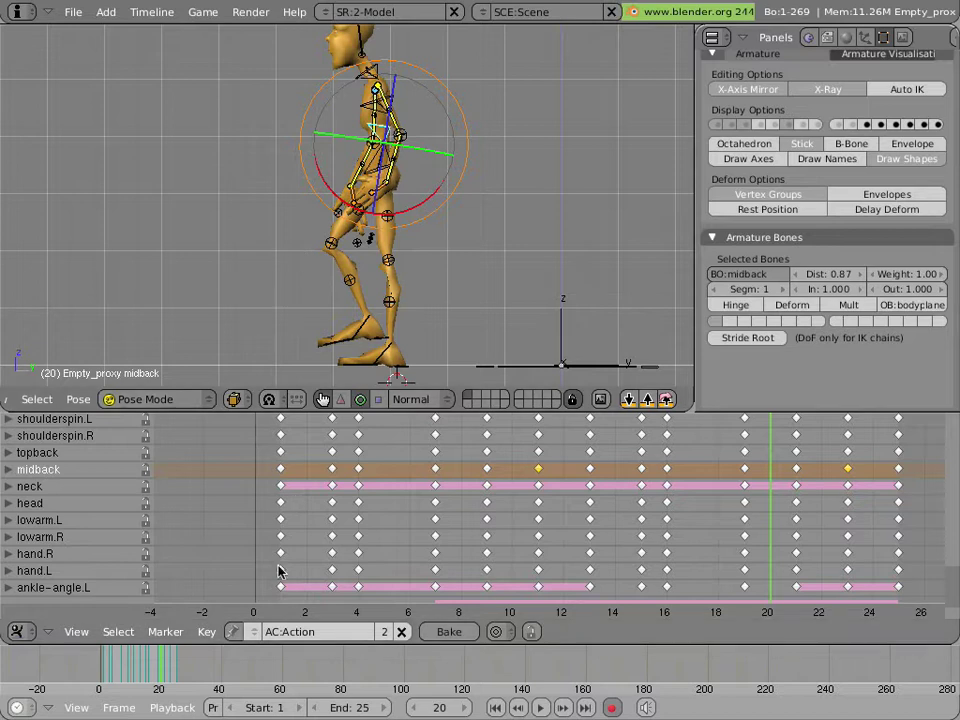
# - Set the scene's end frame to 300
pyautogui.click(184, 670)
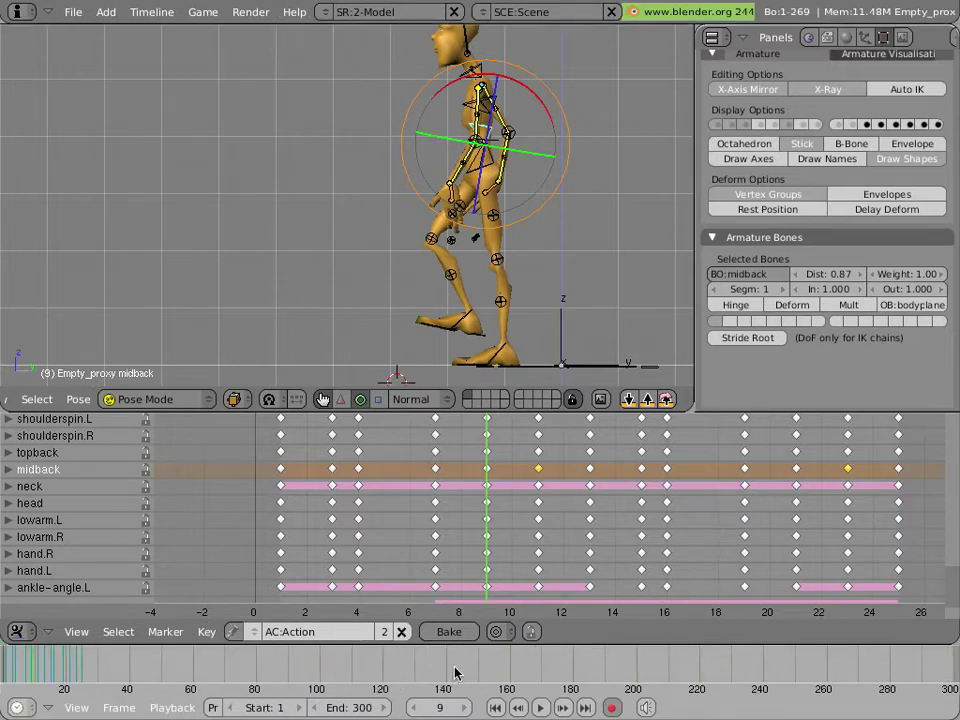
pyautogui.moveTo(308, 540)
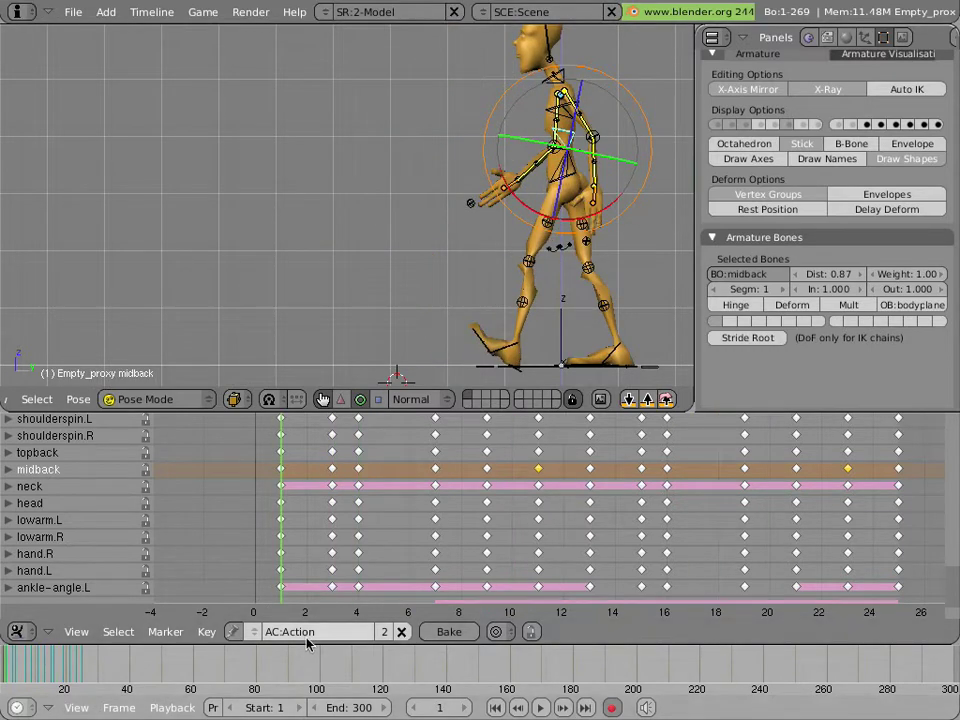
pyautogui.moveTo(296, 632)
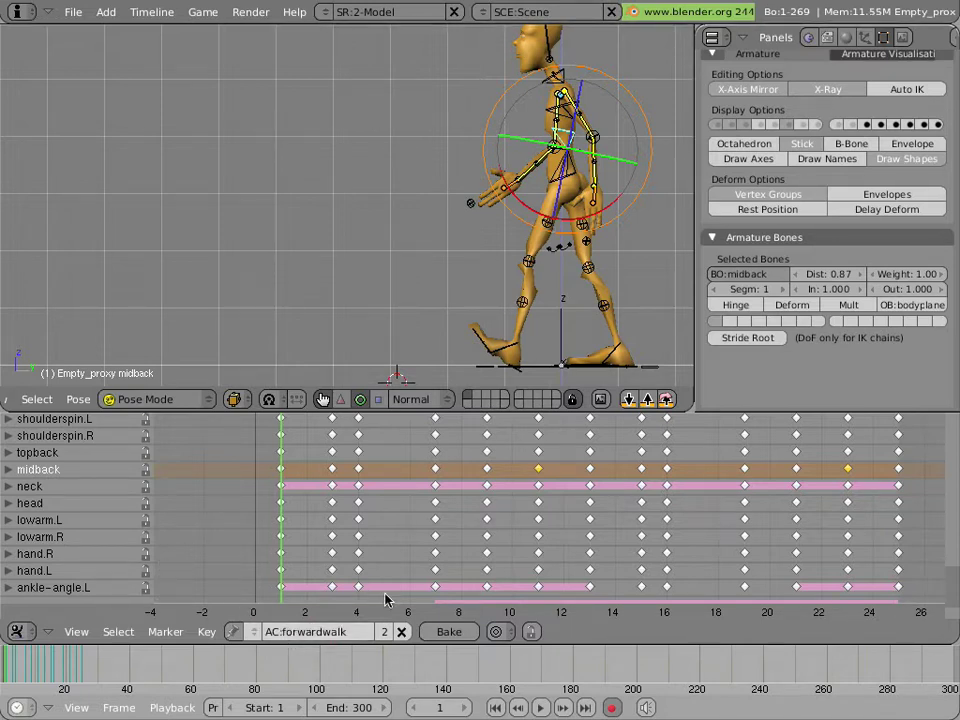
pyautogui.moveTo(174, 540)
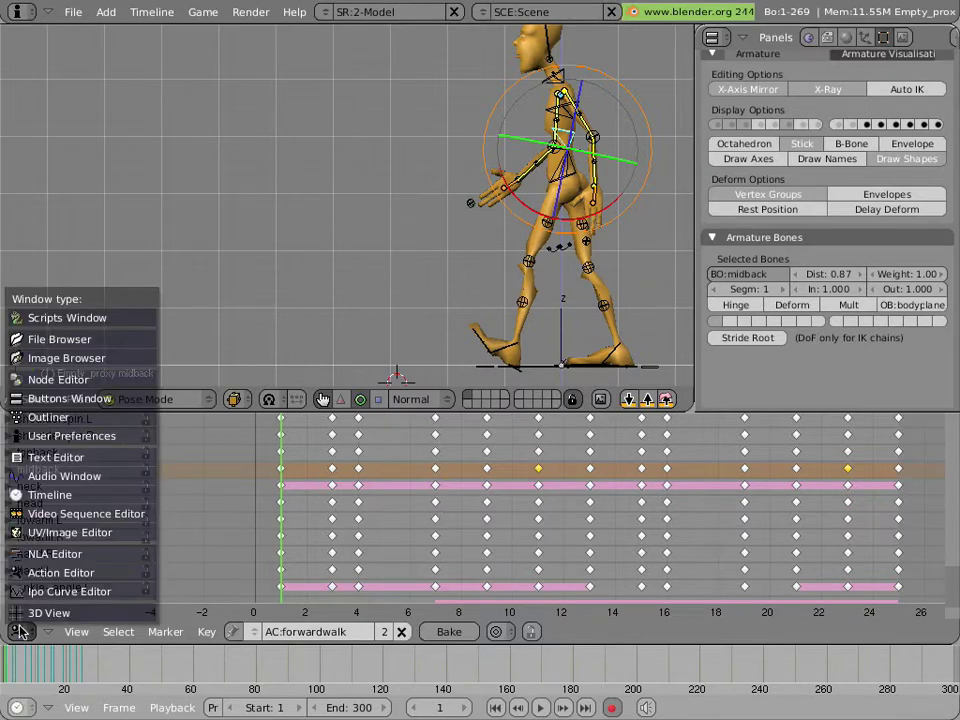
pyautogui.moveTo(44, 568)
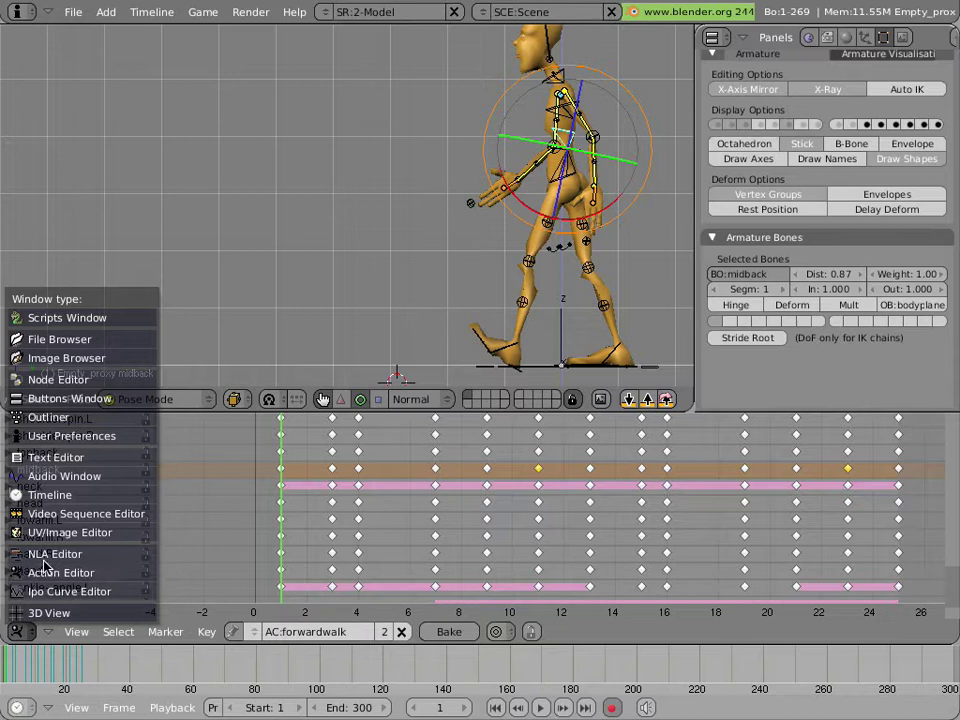
pyautogui.moveTo(56, 552)
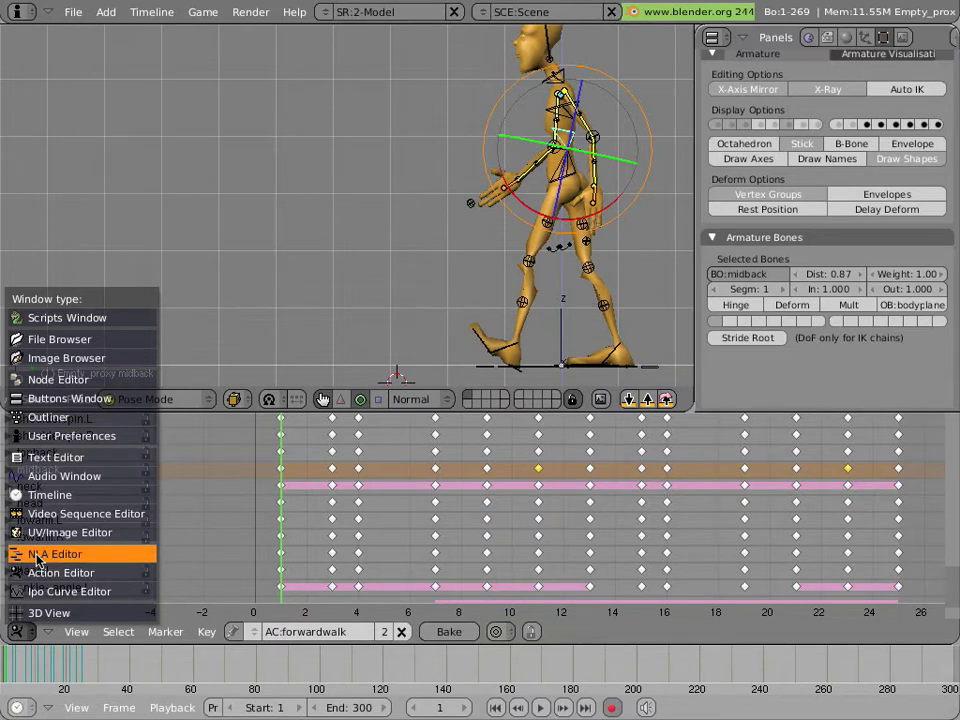
# - Switch the lower area to the NLA Editor showing Empty_proxy's forwardwalk action
pyautogui.click(56, 552)
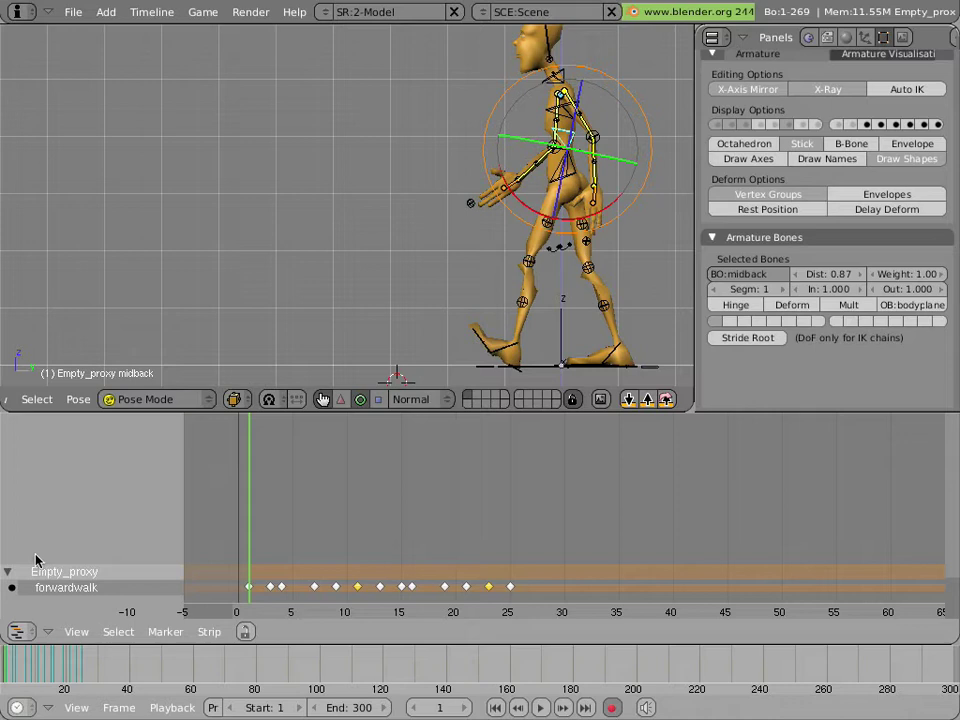
pyautogui.moveTo(598, 316)
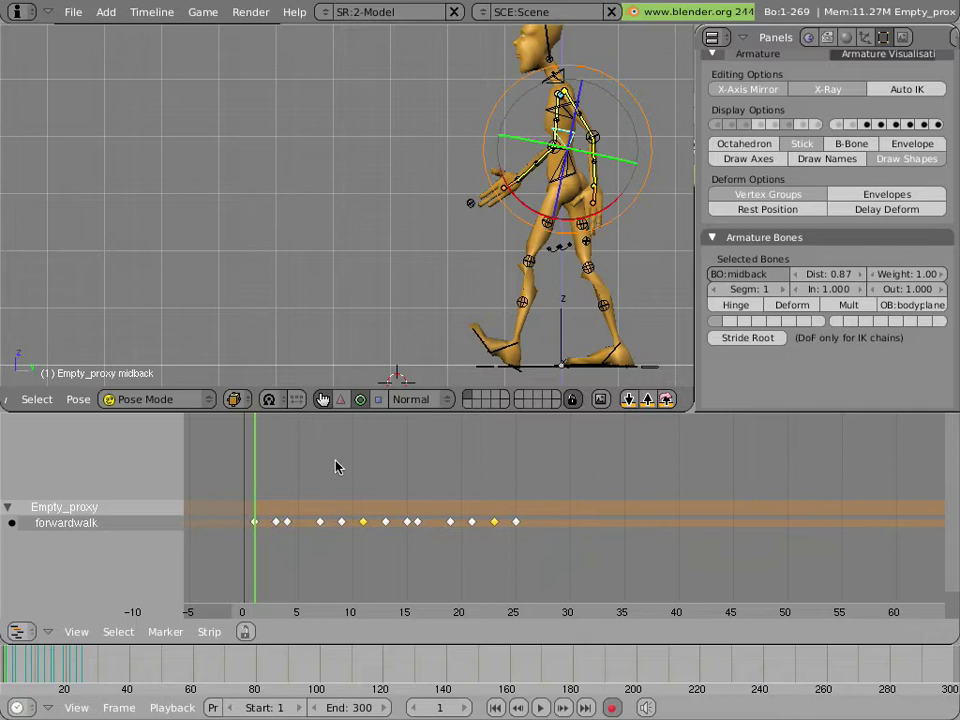
pyautogui.moveTo(304, 540)
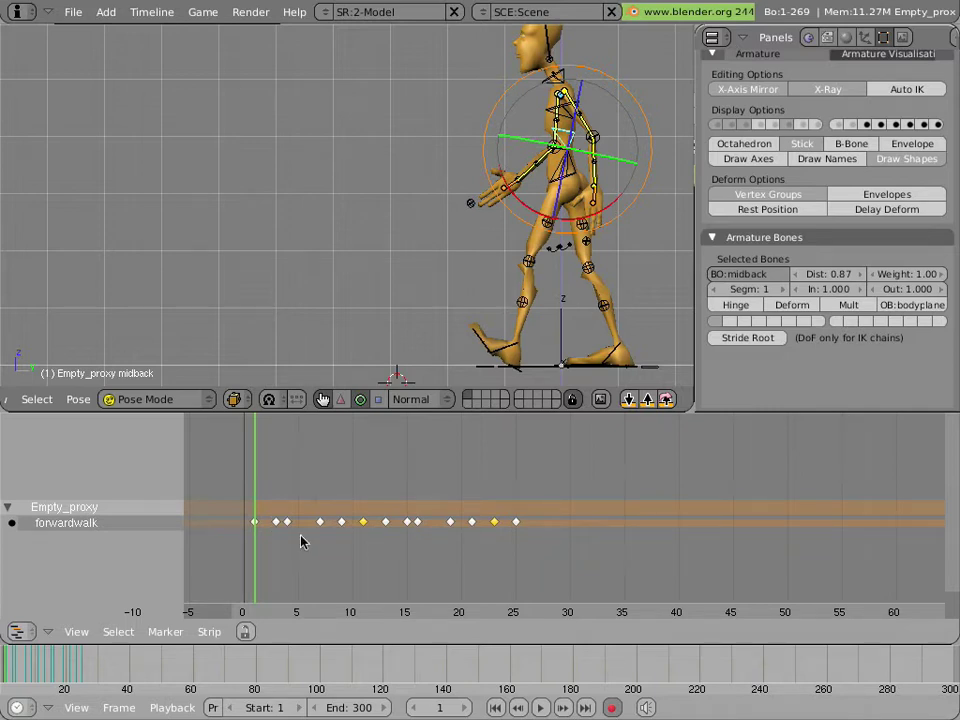
pyautogui.moveTo(520, 332)
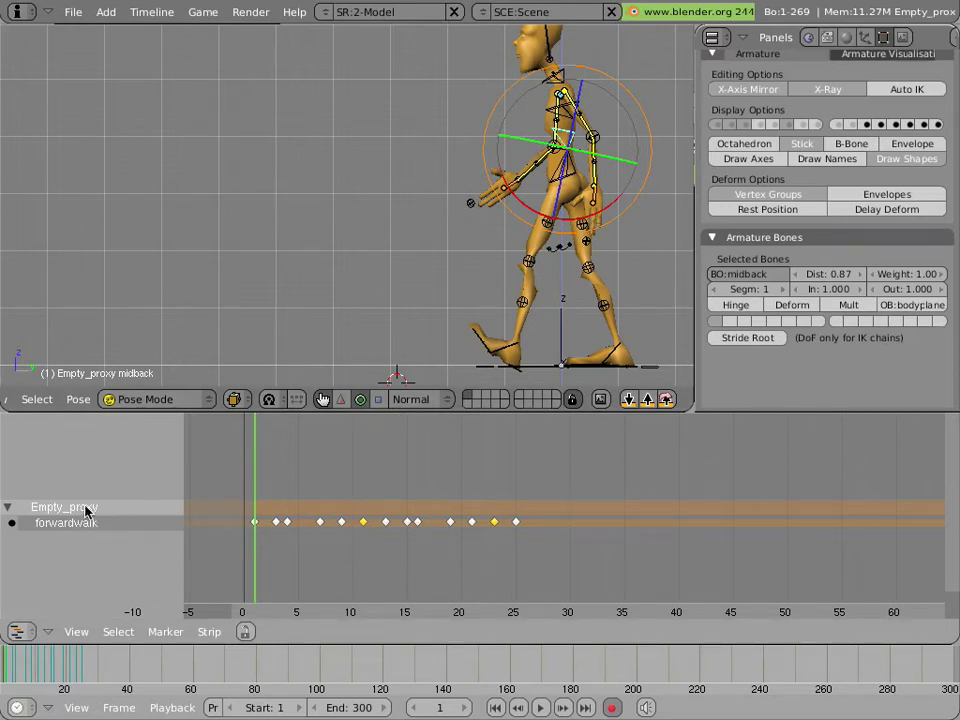
# - Select the Empty_proxy action track so forwardwalk can be converted to an NLA strip
pyautogui.click(64, 508)
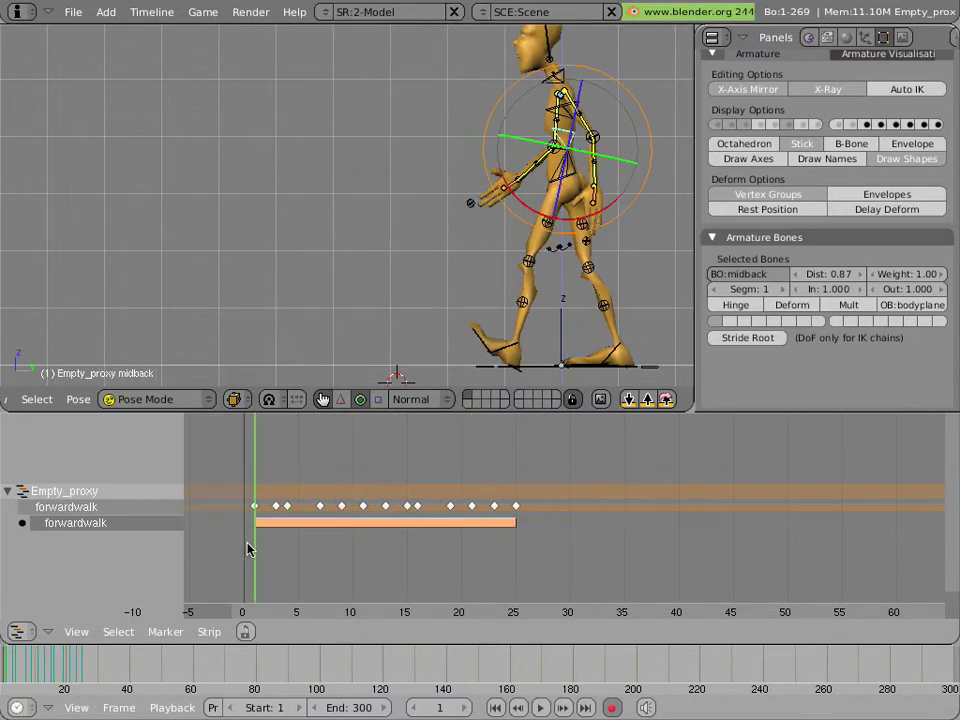
pyautogui.moveTo(204, 540)
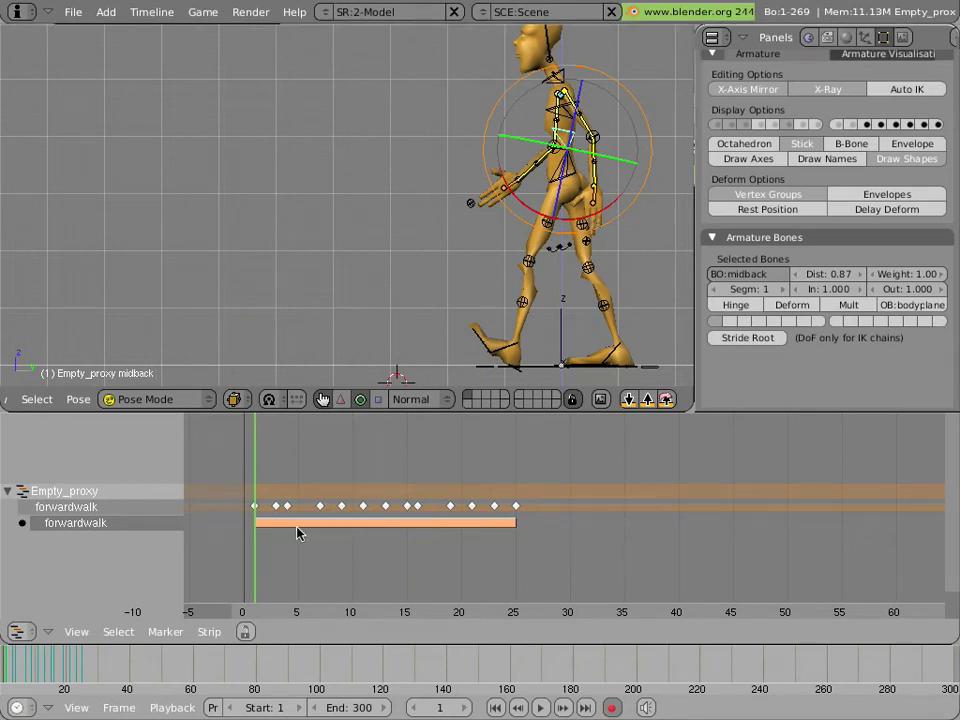
pyautogui.moveTo(250, 544)
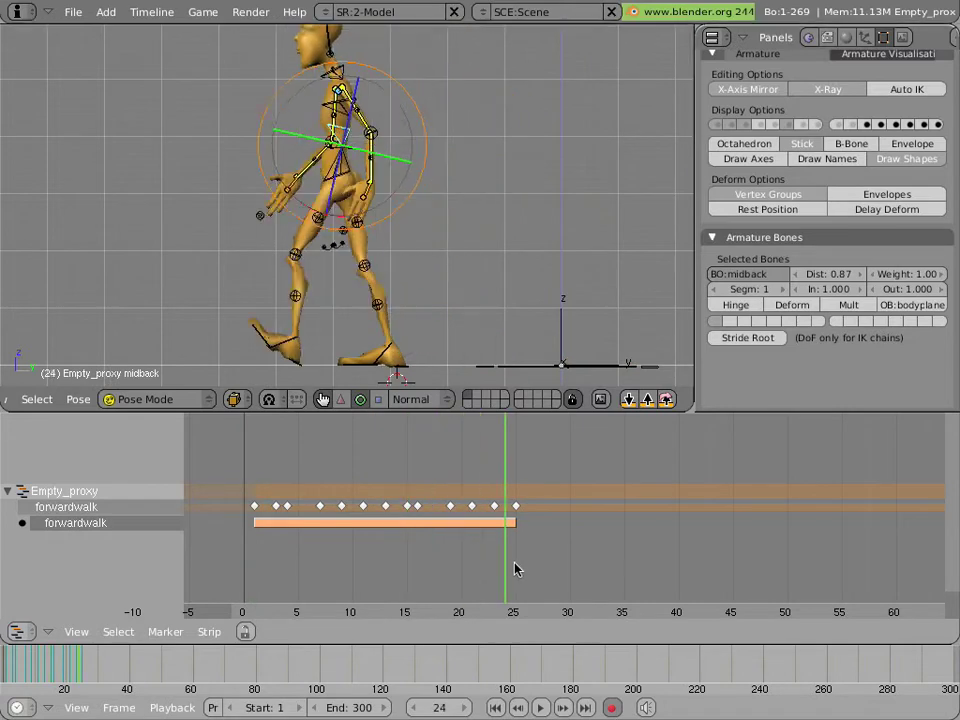
pyautogui.click(430, 490)
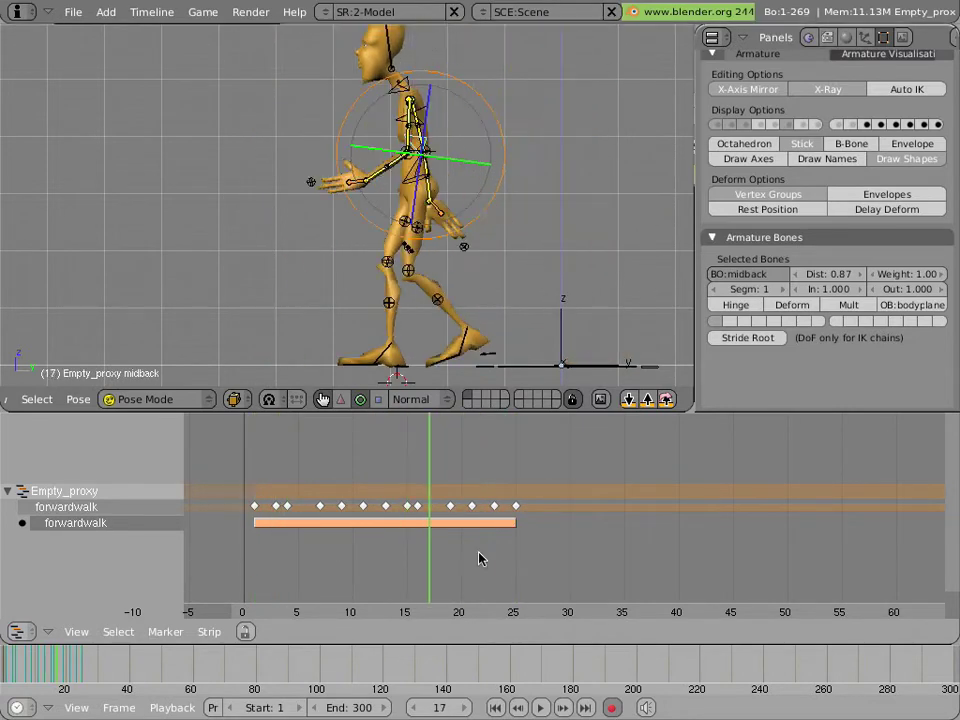
pyautogui.click(296, 540)
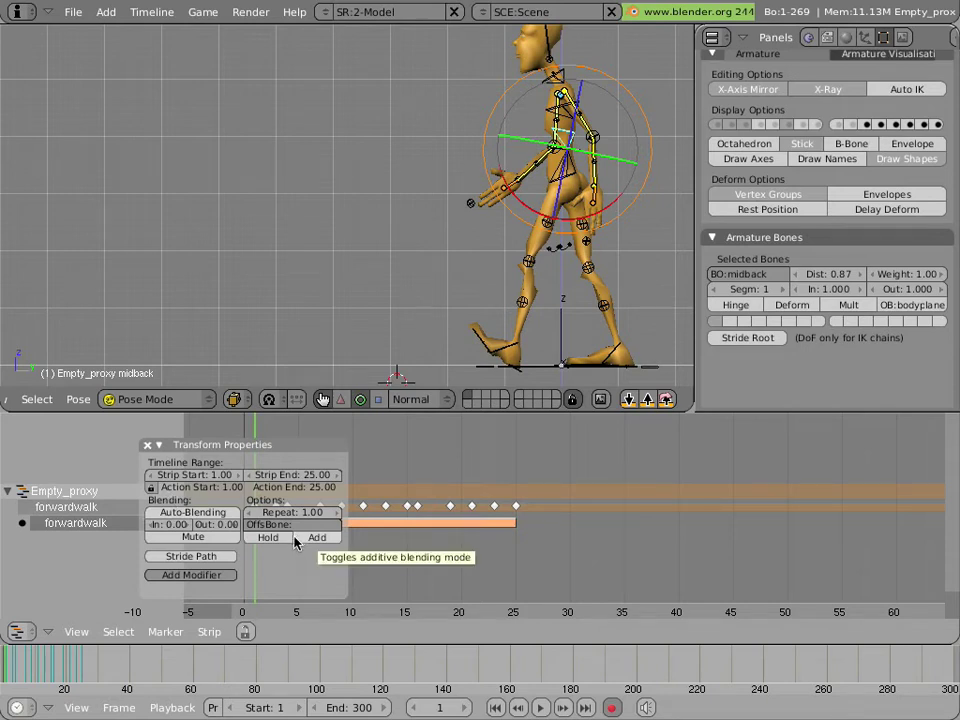
pyautogui.moveTo(330, 462)
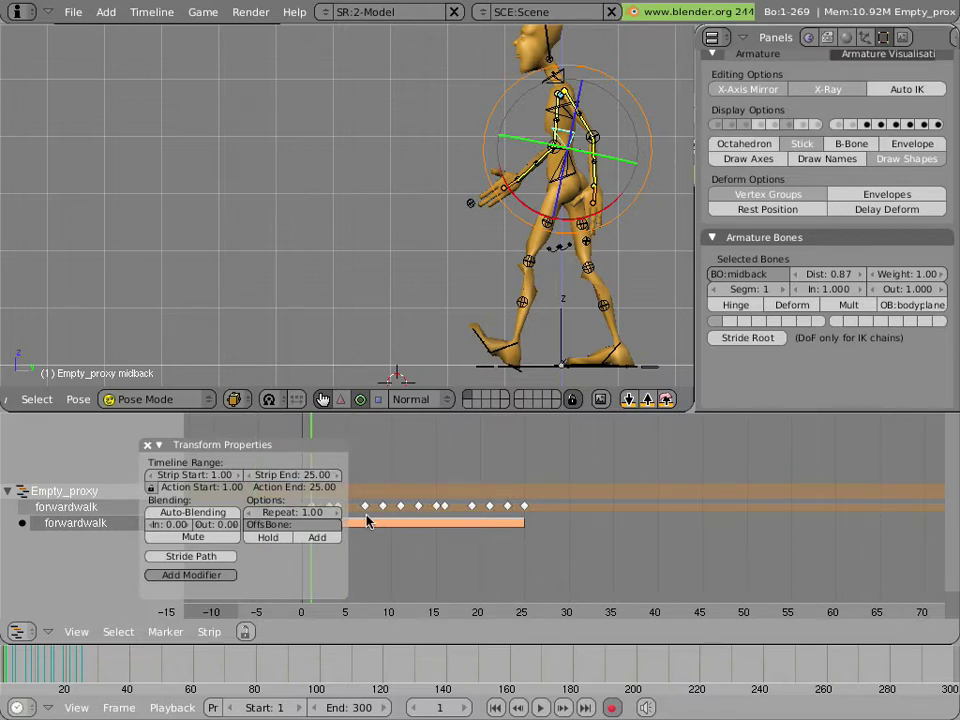
pyautogui.moveTo(342, 490)
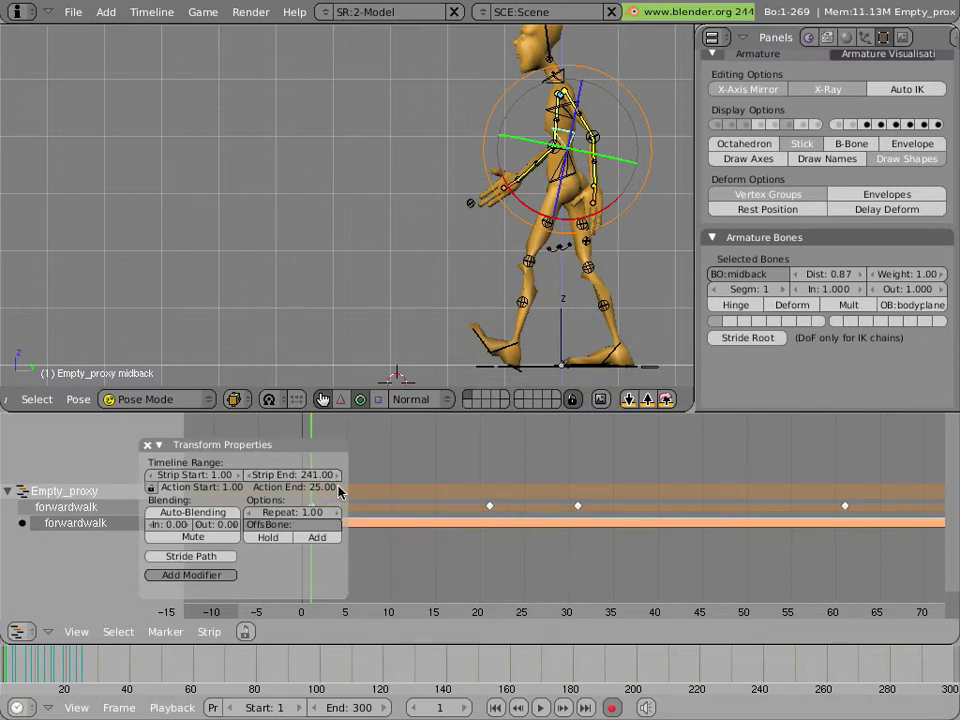
pyautogui.moveTo(548, 516)
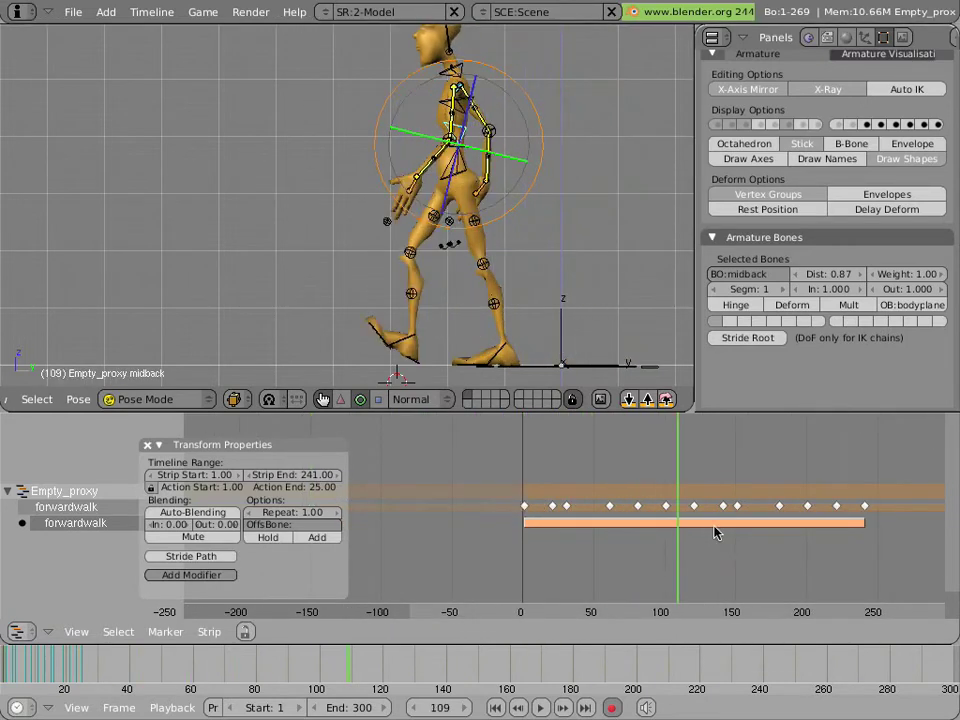
# - Set the forwardwalk strip's Strip End to 241
pyautogui.click(518, 708)
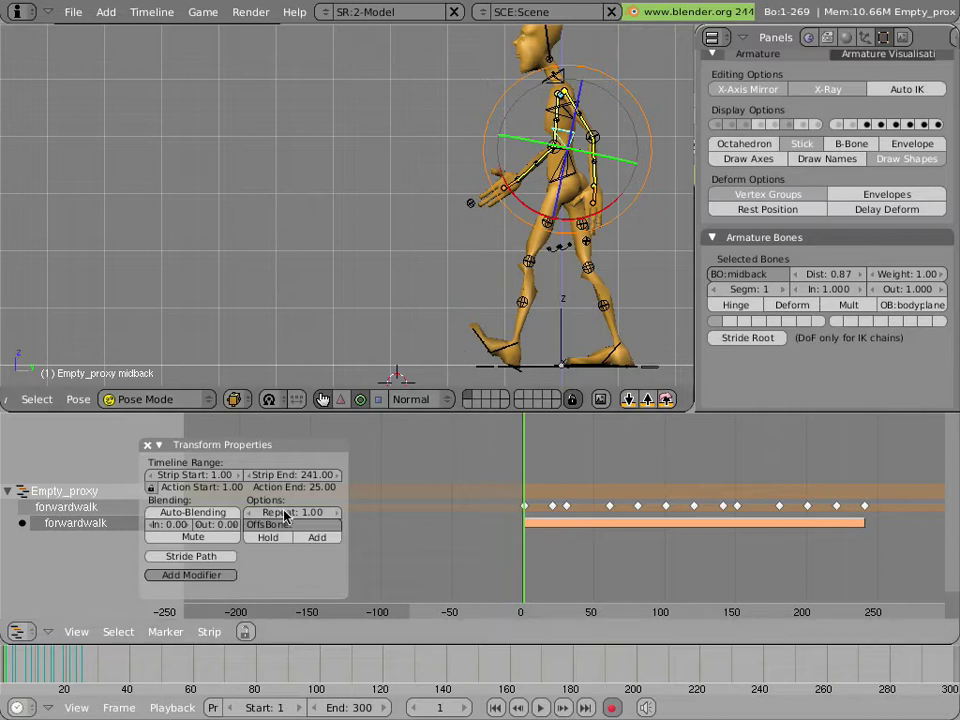
pyautogui.moveTo(292, 512)
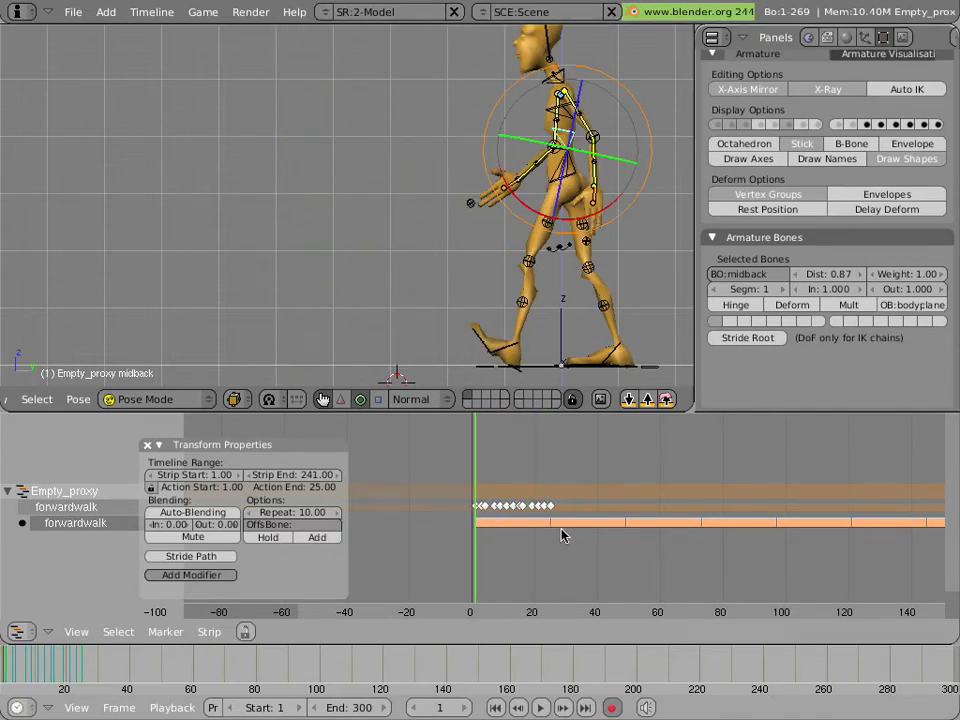
pyautogui.moveTo(708, 476)
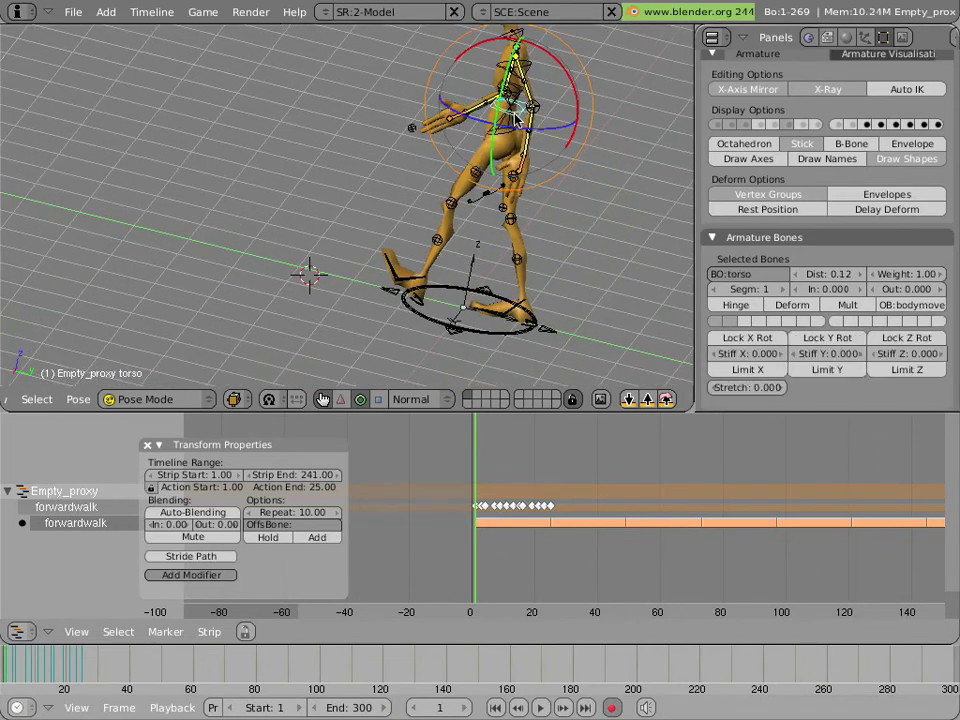
pyautogui.moveTo(452, 244)
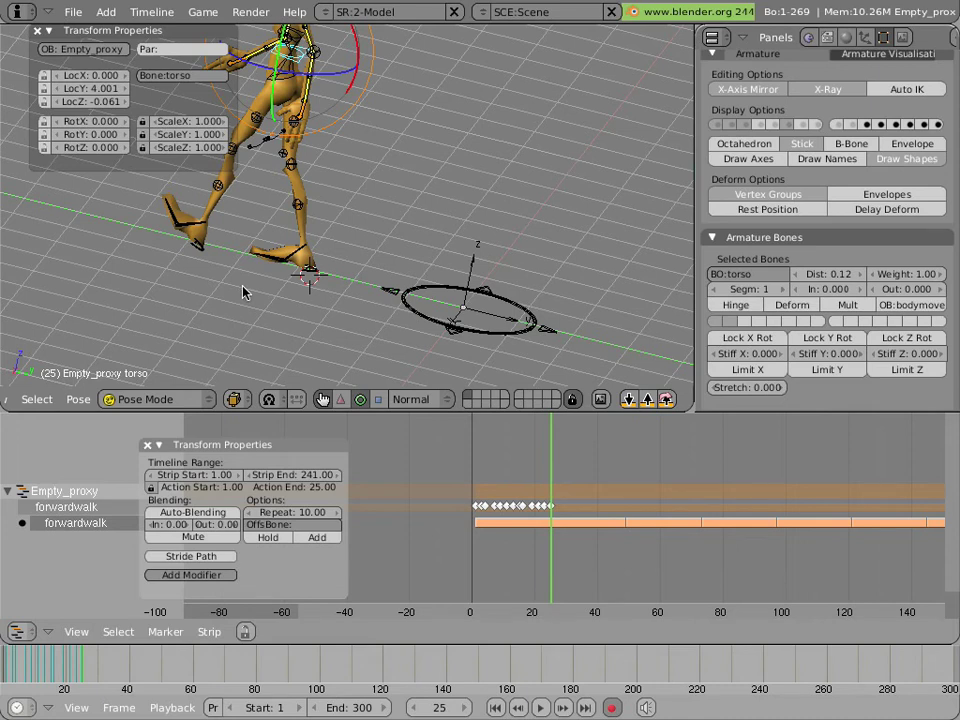
pyautogui.moveTo(270, 100)
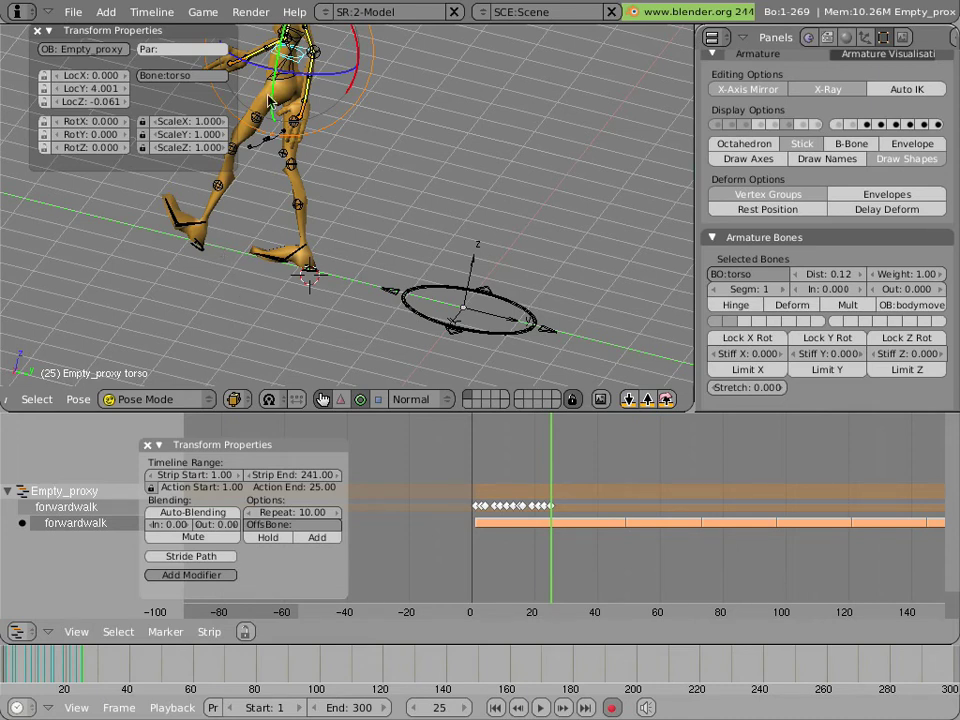
pyautogui.moveTo(190, 76)
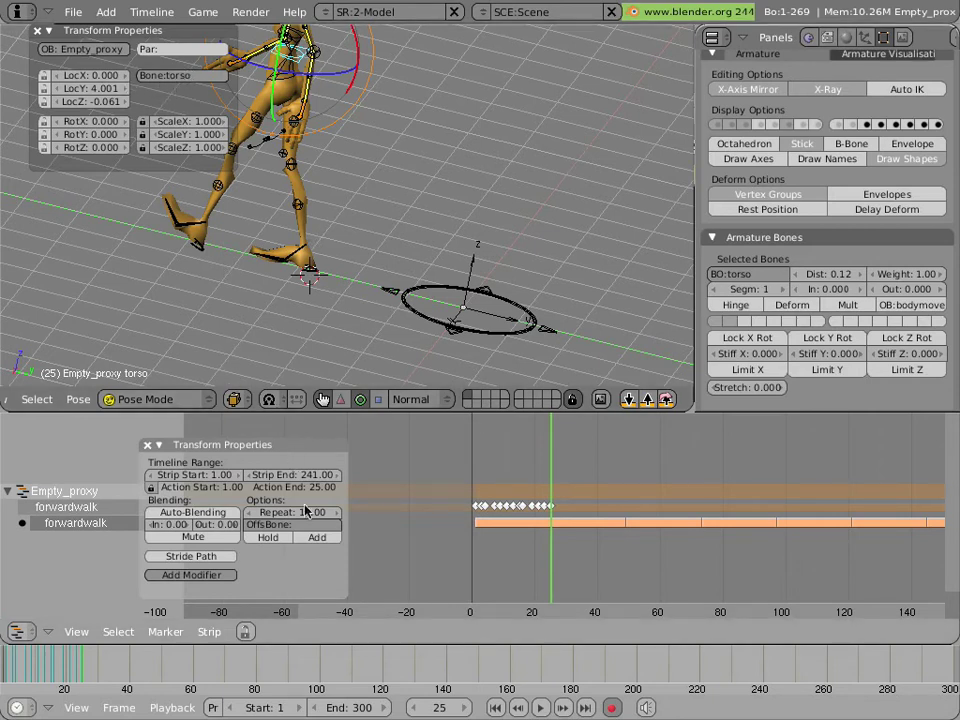
# - Set Repeat to 10 and OffsBone to torso, then preview the repeated walk
pyautogui.click(290, 512)
pyautogui.write('torso')
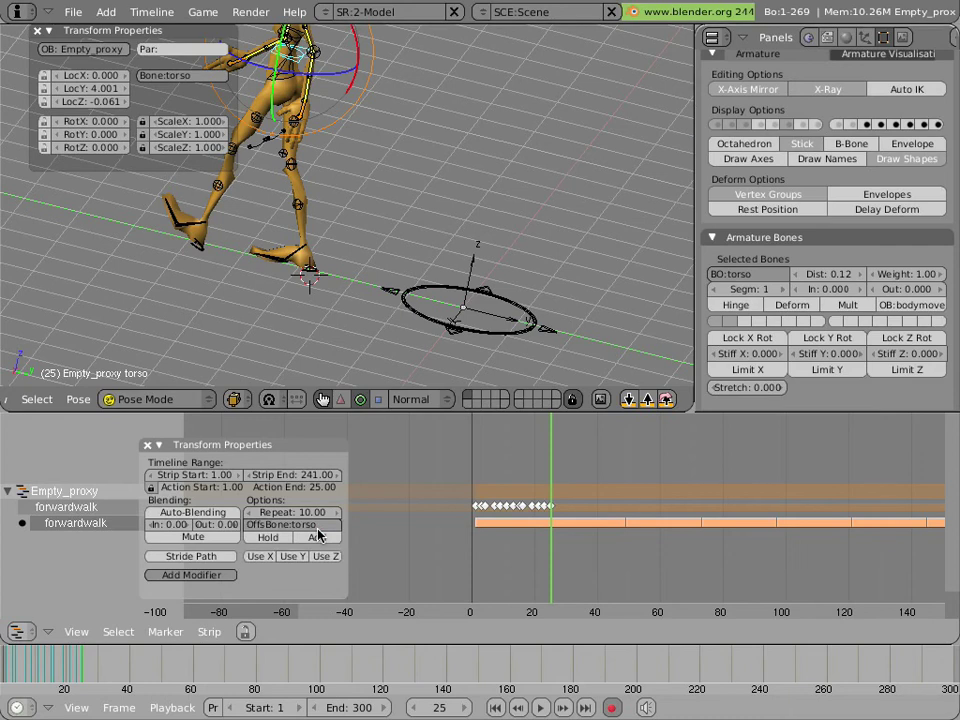
pyautogui.click(536, 480)
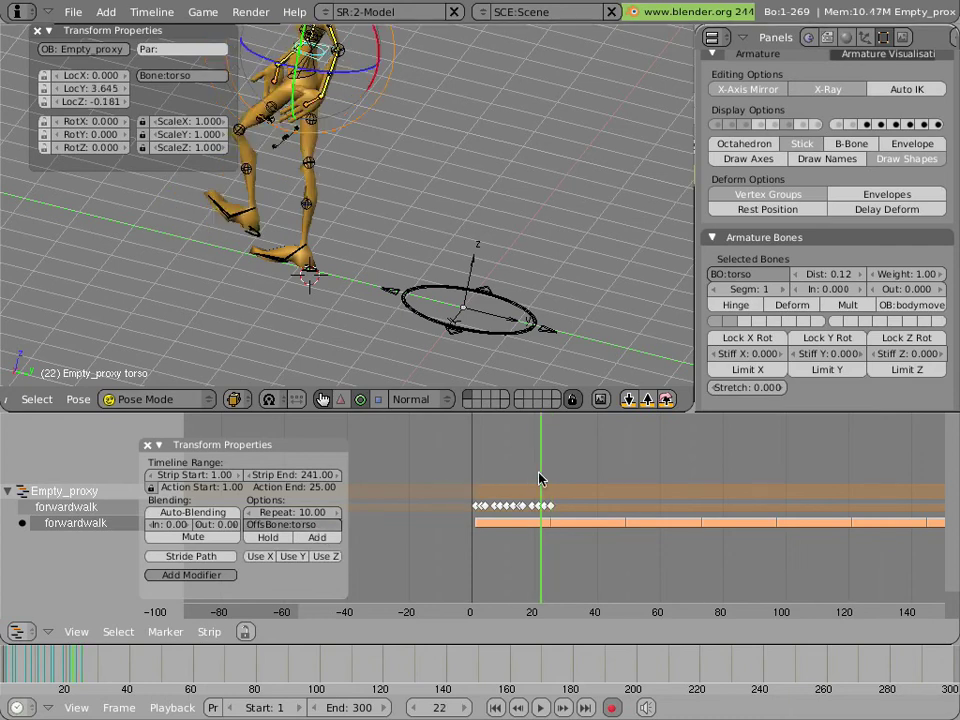
pyautogui.click(520, 478)
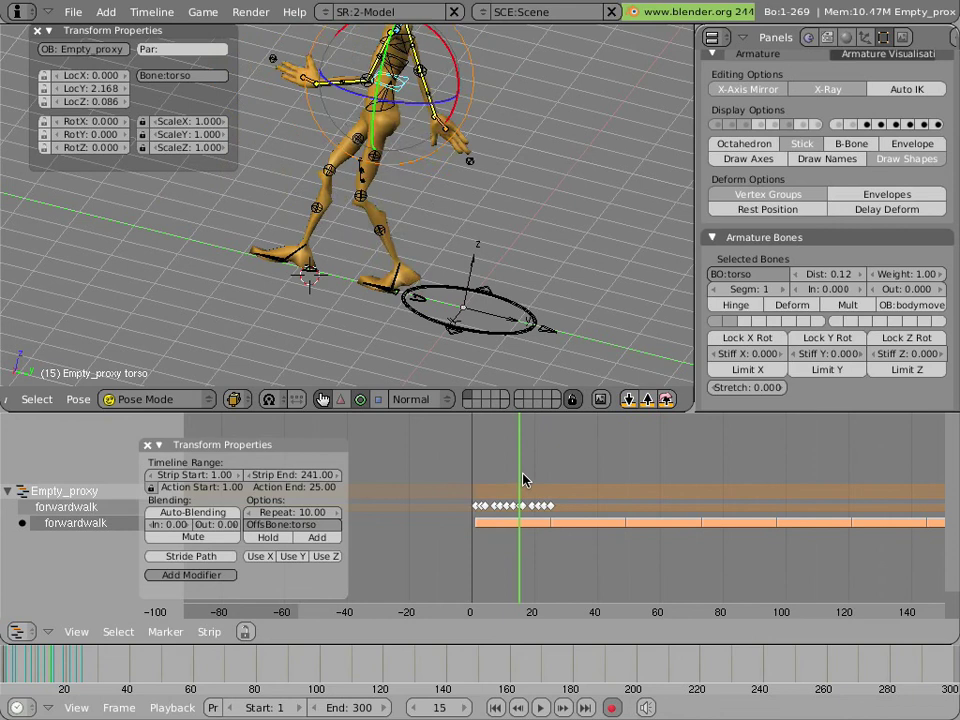